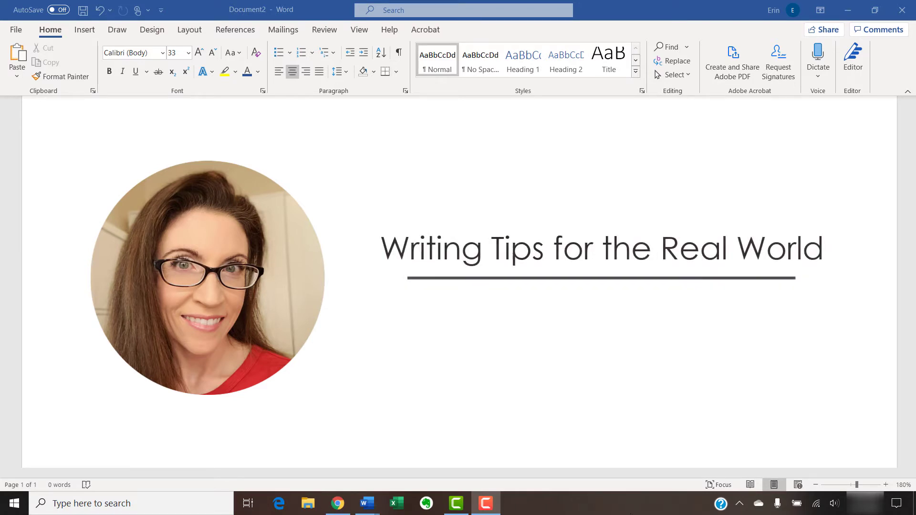
# Step: Enter the titles 'How to Insert Playing Card Symbols', 'How to Use Playing Card Symbols as Bullet Points' and 'Word 2016'
pyautogui.write('eri')
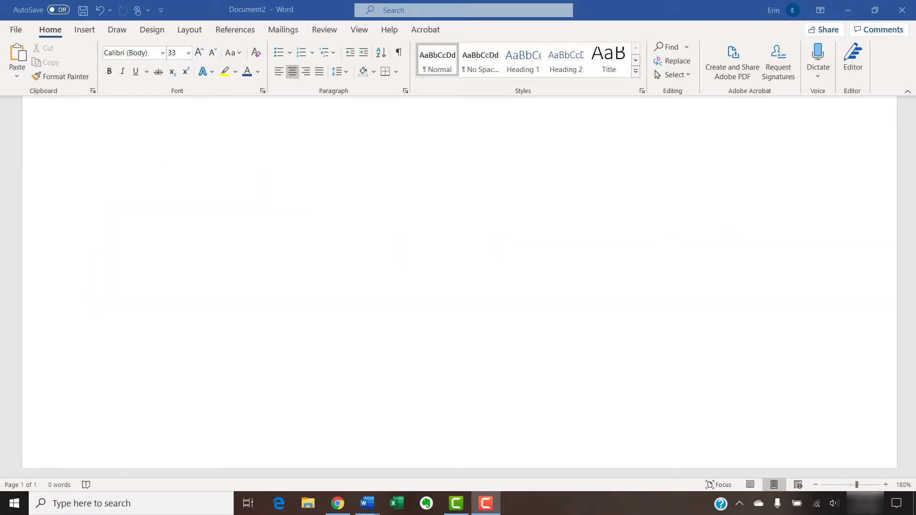
pyautogui.write('How to Insert Playing Card Symbols')
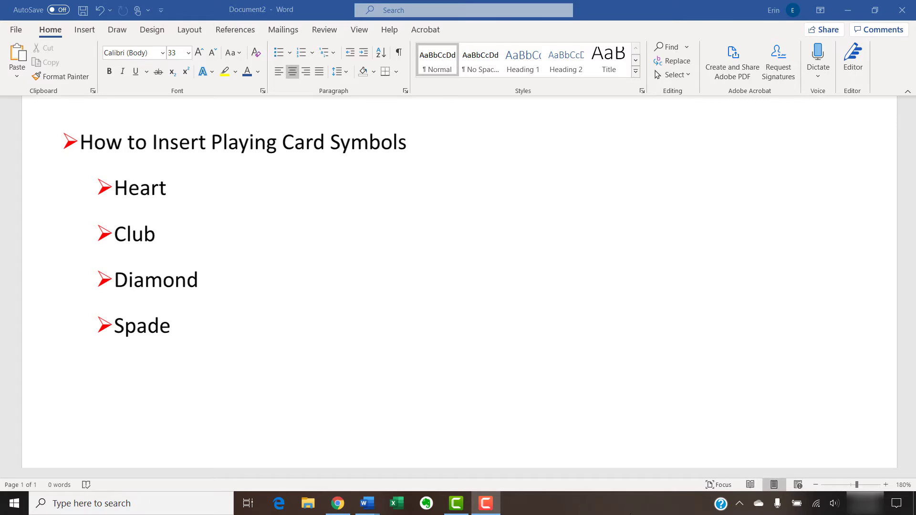
pyautogui.write('How to Use Playing Card Symbols as Bullet Points')
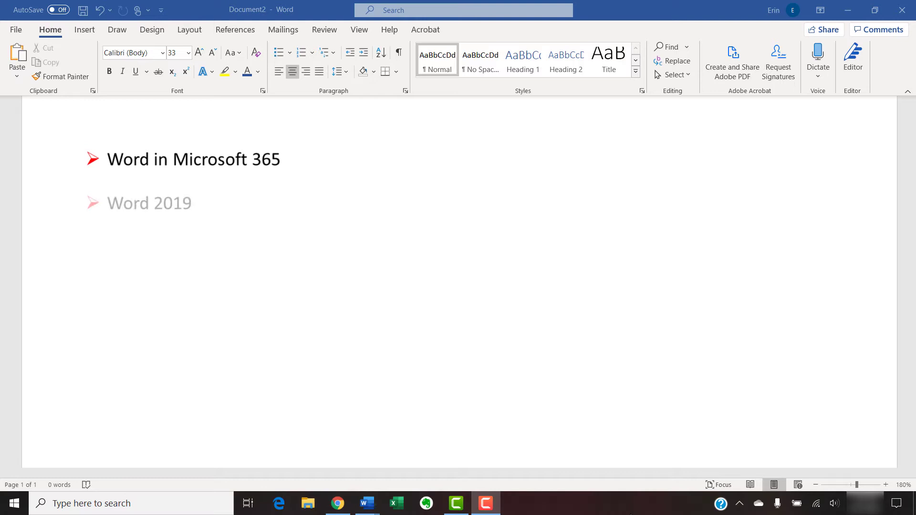
pyautogui.write('Word 2016')
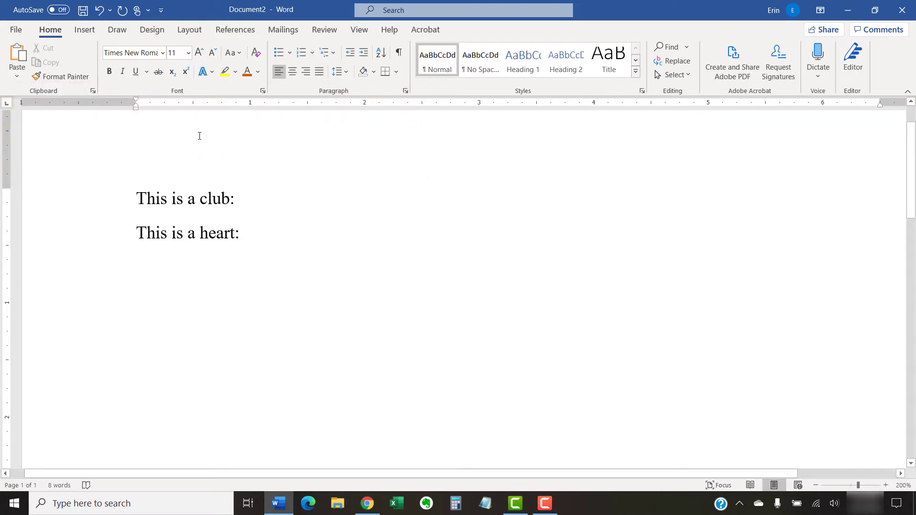
# Step: Place the cursor after 'This is a club:' and open More Symbols from Insert > Symbol
pyautogui.click(240, 198)
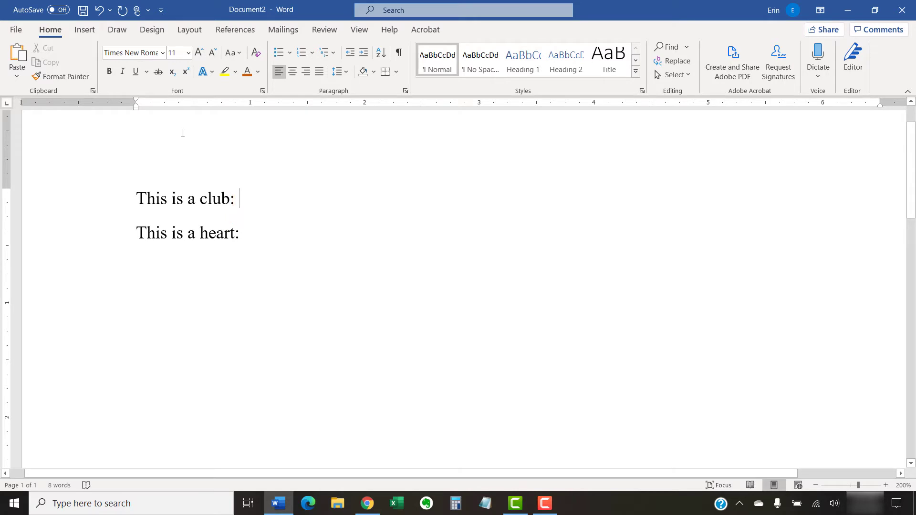
pyautogui.click(85, 30)
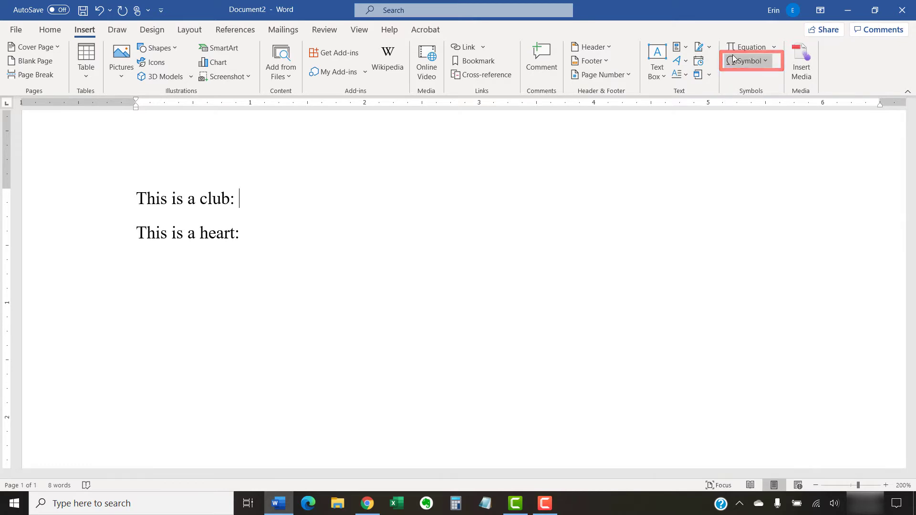
pyautogui.click(748, 60)
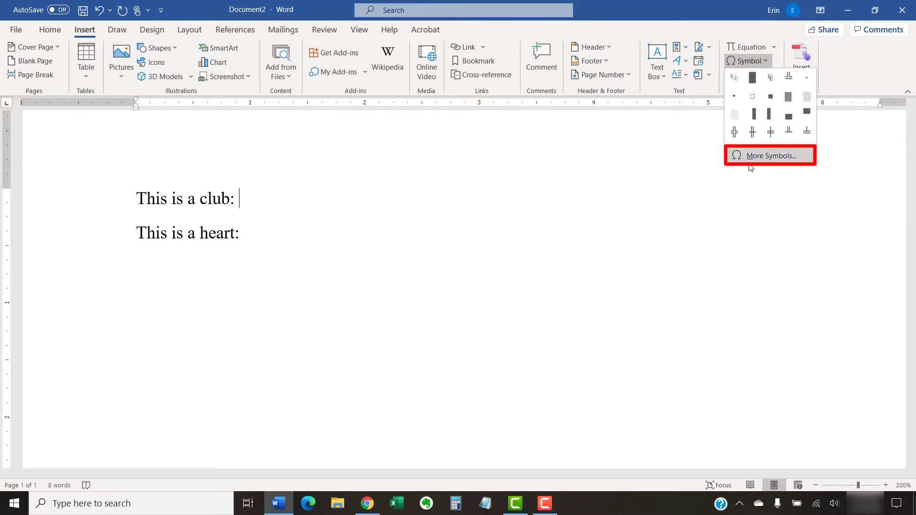
pyautogui.click(770, 156)
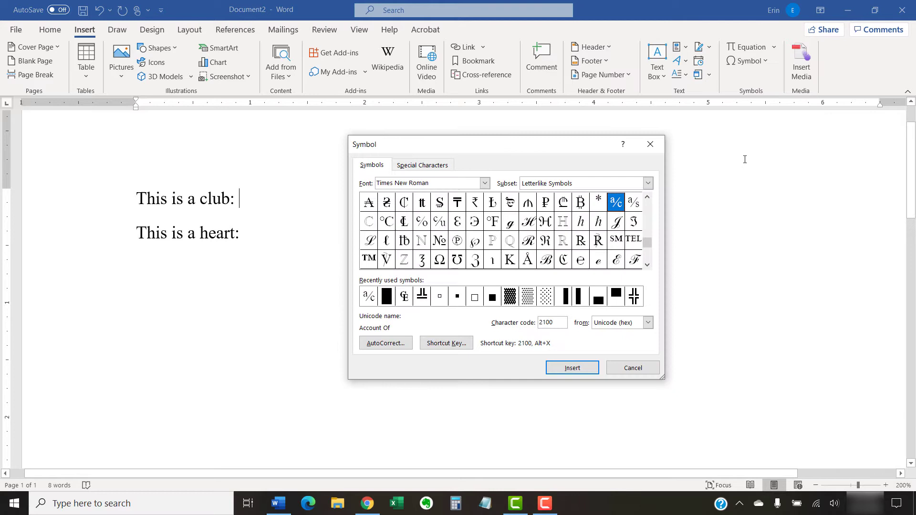
pyautogui.moveTo(499, 154)
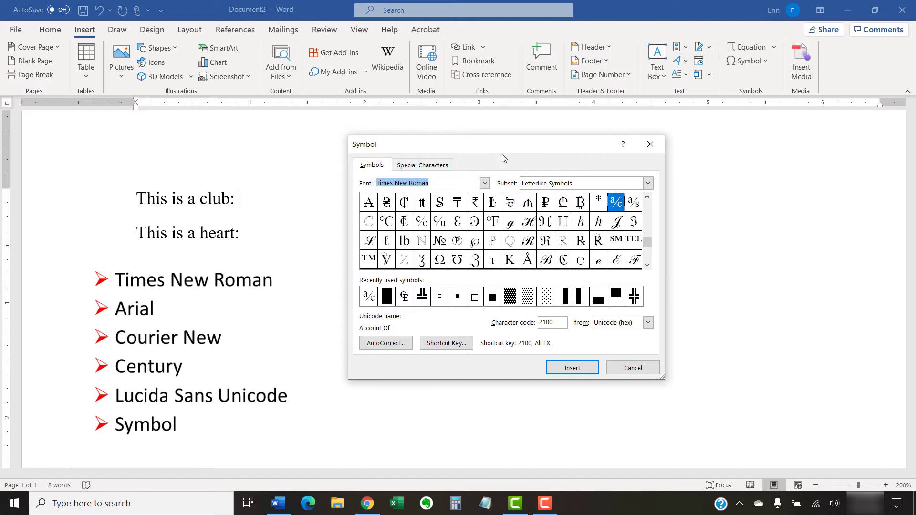
pyautogui.moveTo(531, 137)
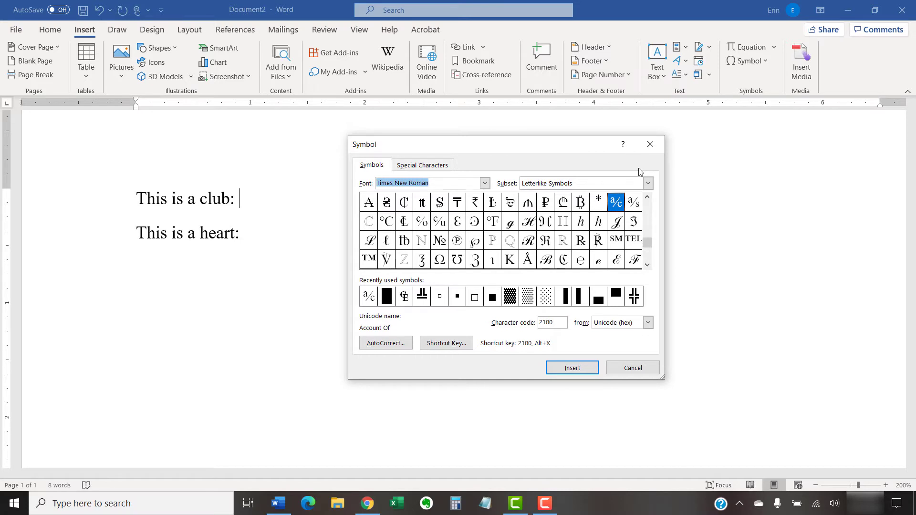
pyautogui.moveTo(650, 177)
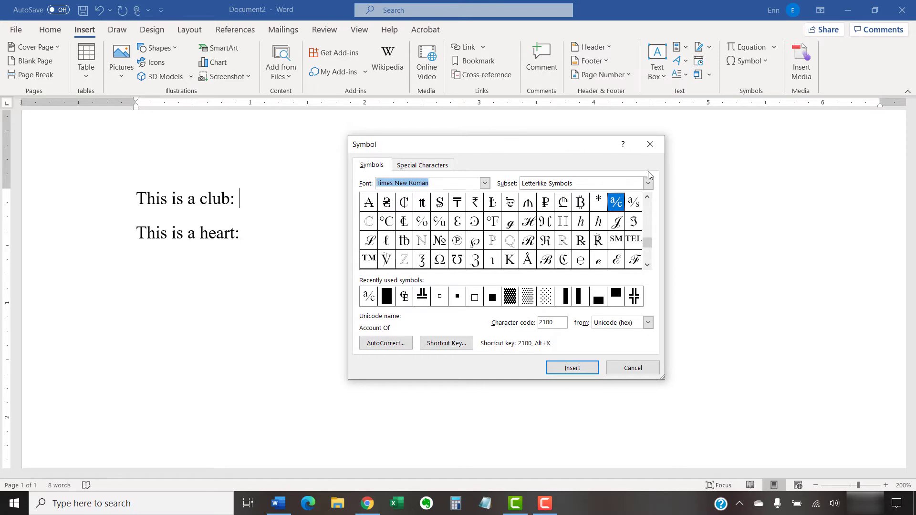
# Step: Insert the black club from Miscellaneous Symbols after 'This is a club:'
pyautogui.click(648, 183)
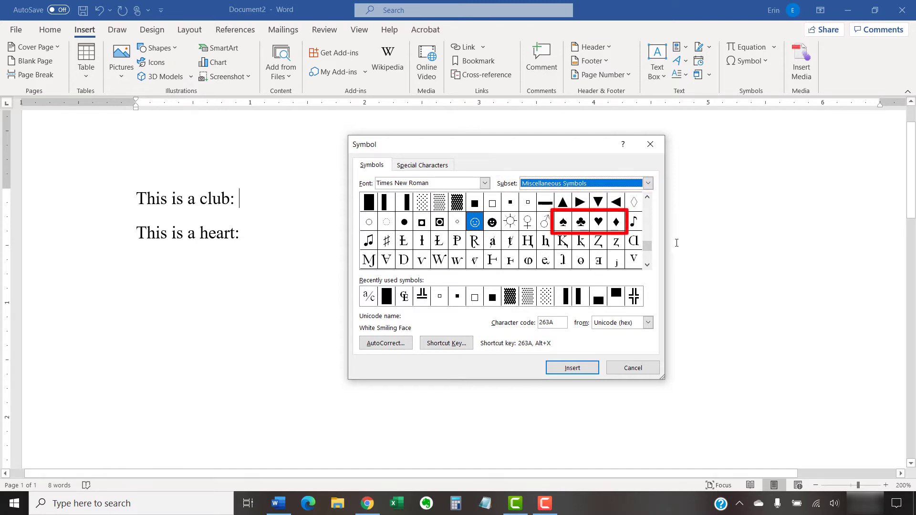
pyautogui.click(580, 221)
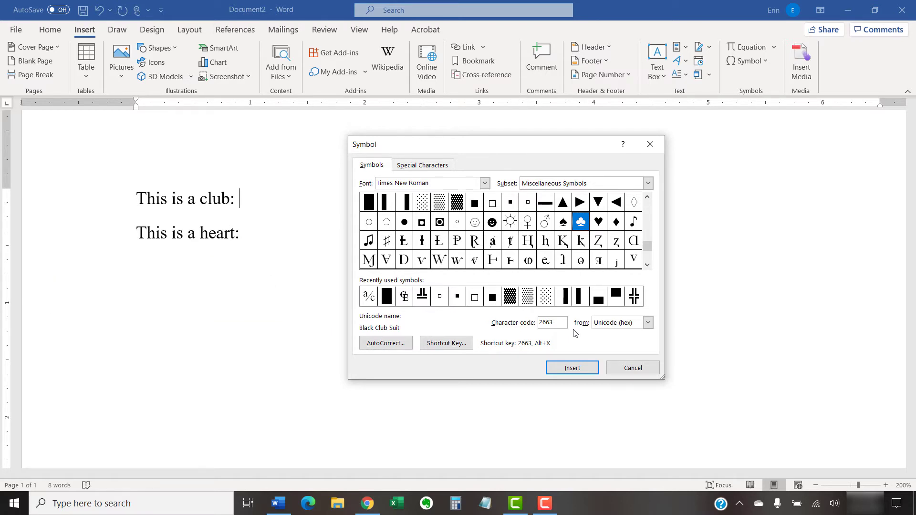
pyautogui.click(571, 367)
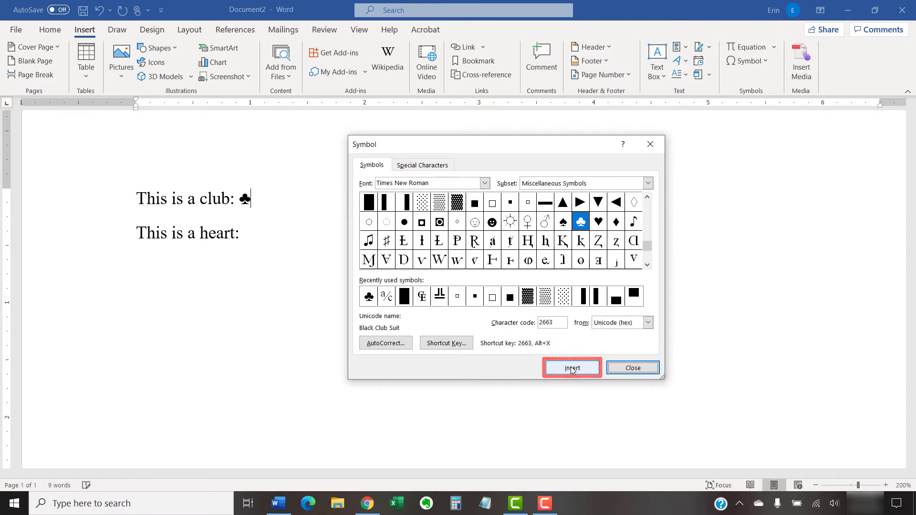
pyautogui.click(572, 367)
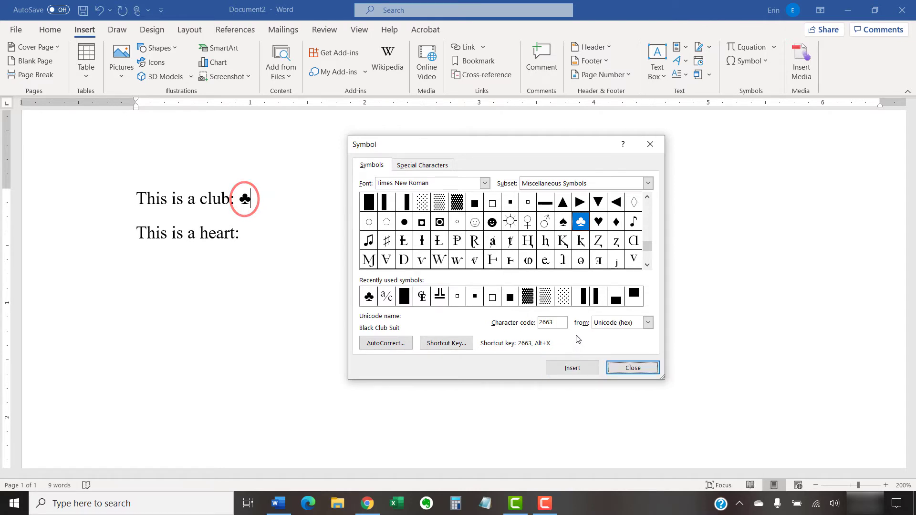
pyautogui.click(631, 368)
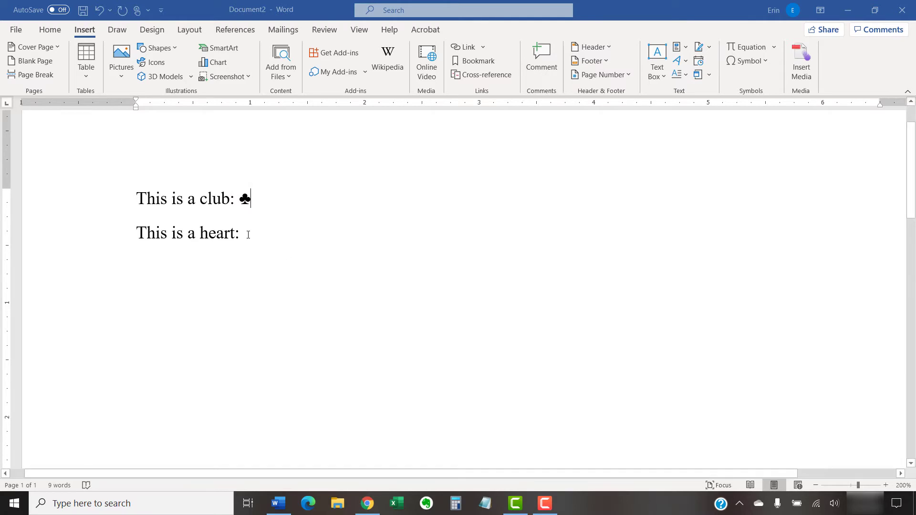
# Step: Insert the black heart symbol after 'This is a heart:'
pyautogui.click(747, 60)
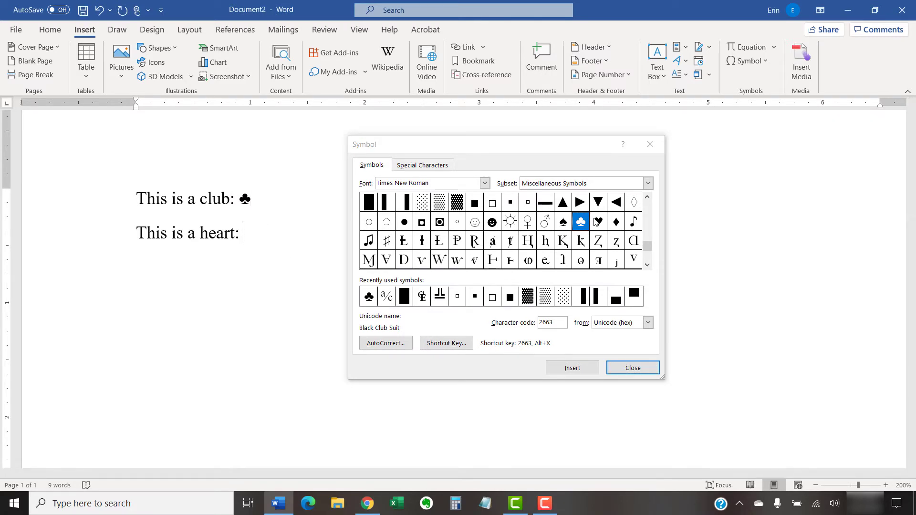
pyautogui.click(581, 222)
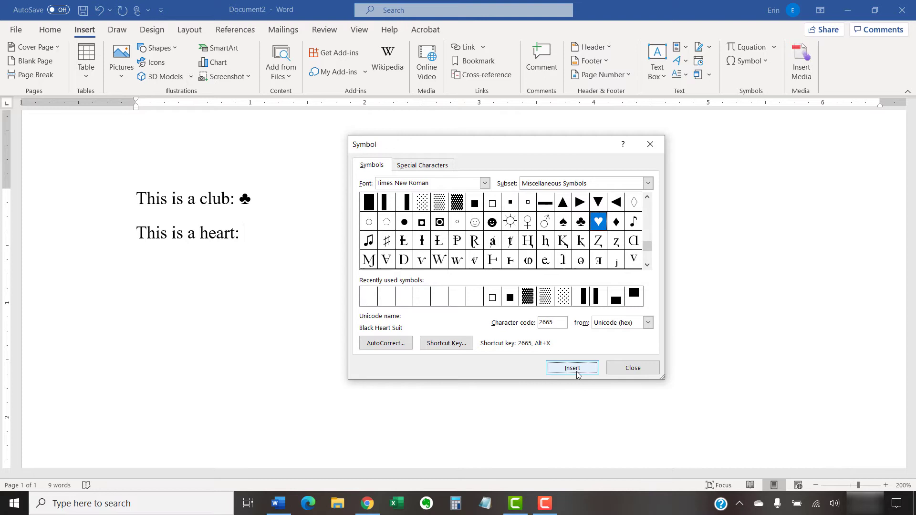
pyautogui.click(572, 368)
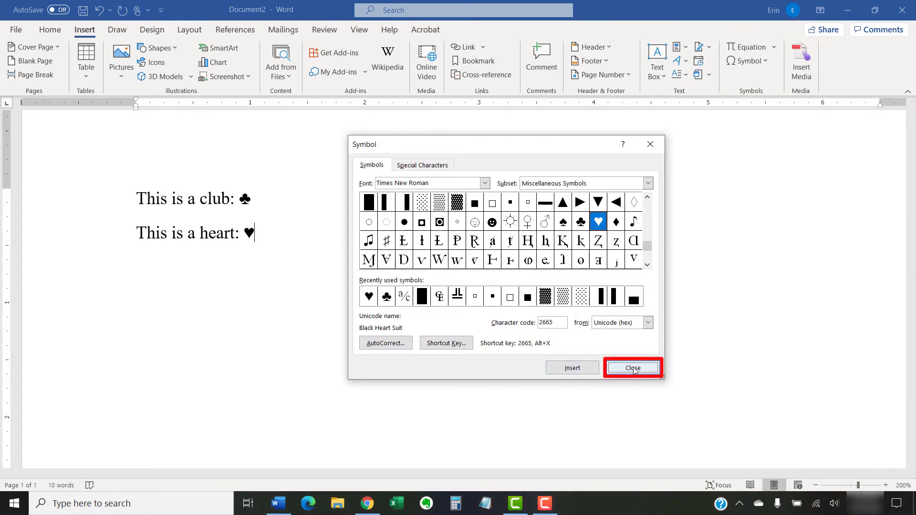
pyautogui.click(632, 367)
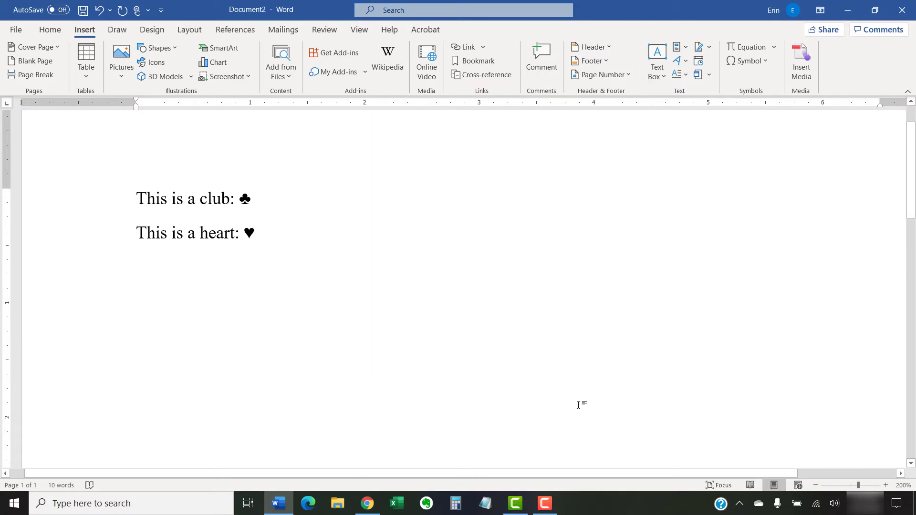
# Step: Select the heart symbol and apply Red from the mini toolbar's Standard Colors
pyautogui.click(253, 233)
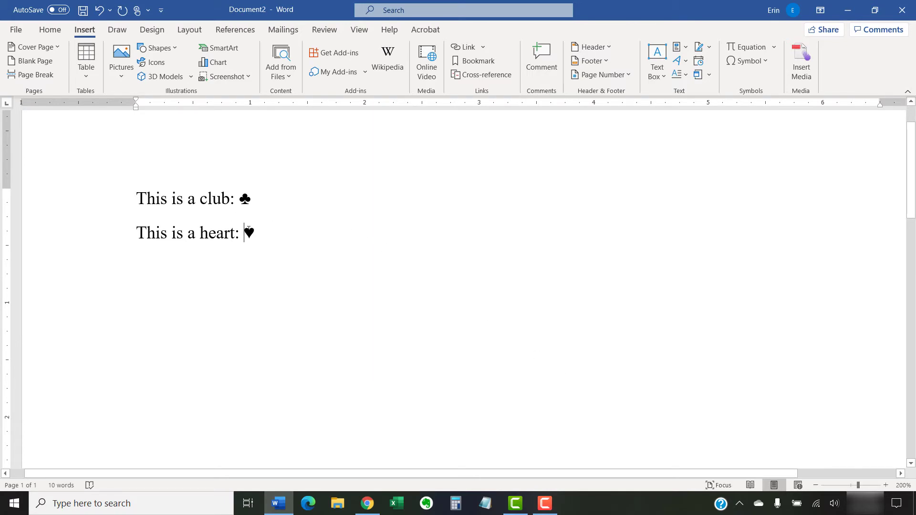
pyautogui.doubleClick(249, 232)
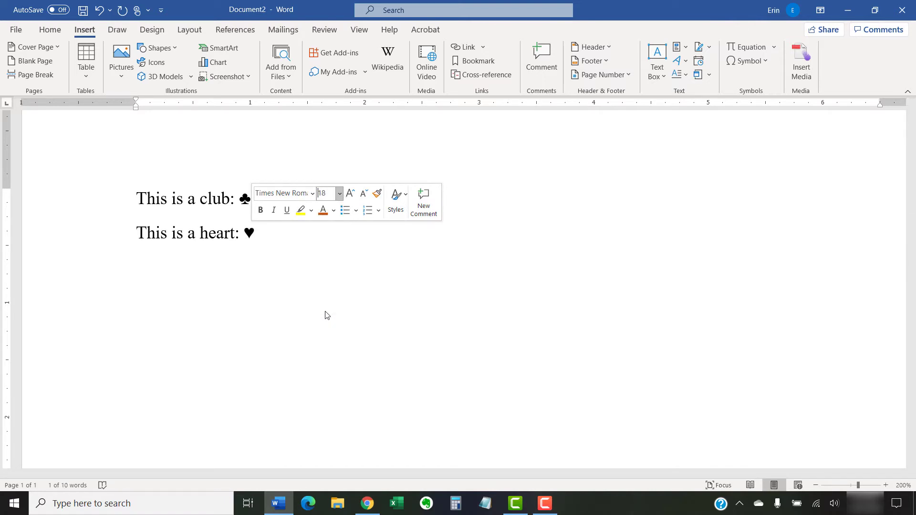
pyautogui.click(333, 211)
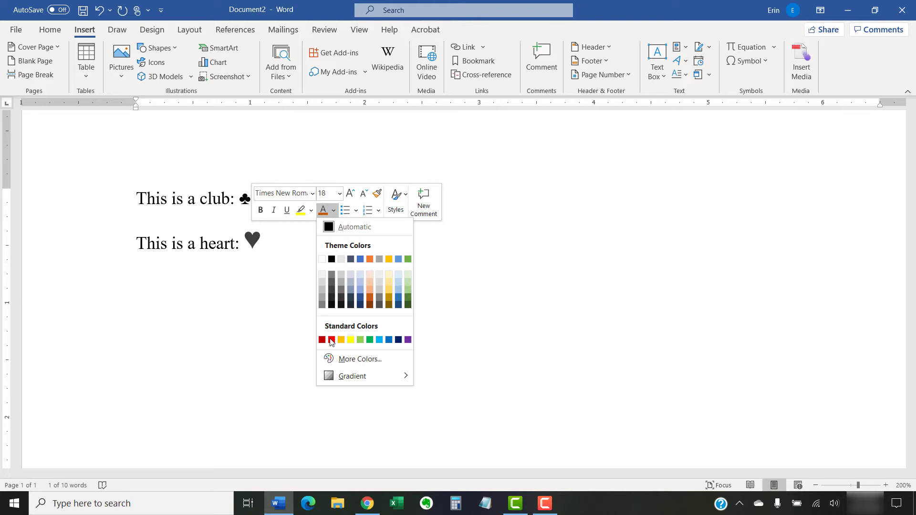
pyautogui.click(331, 339)
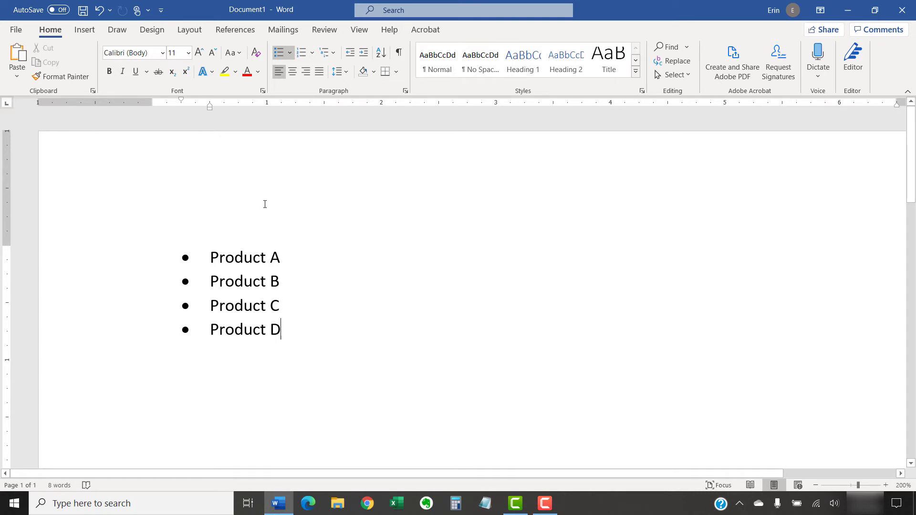
# Step: Select the Product A–D list and open Define New Bullet from the Bullets dropdown
pyautogui.click(211, 258)
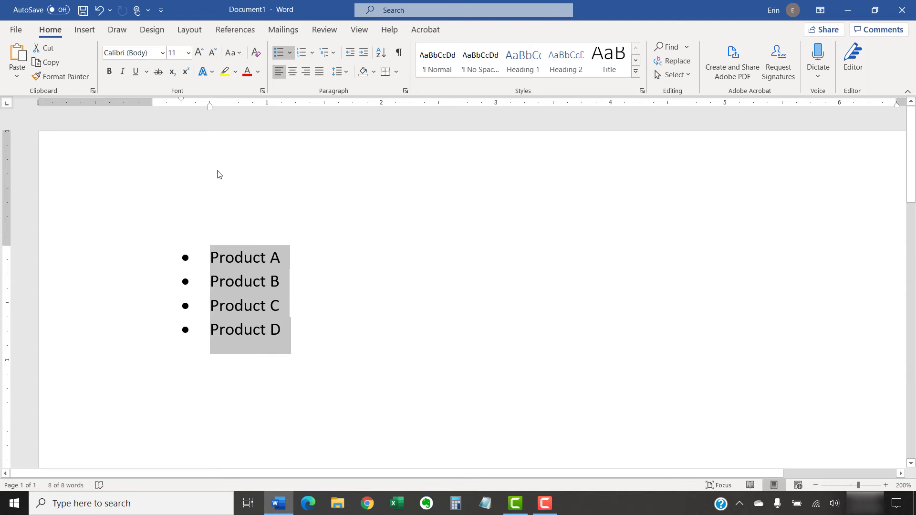
pyautogui.moveTo(214, 177)
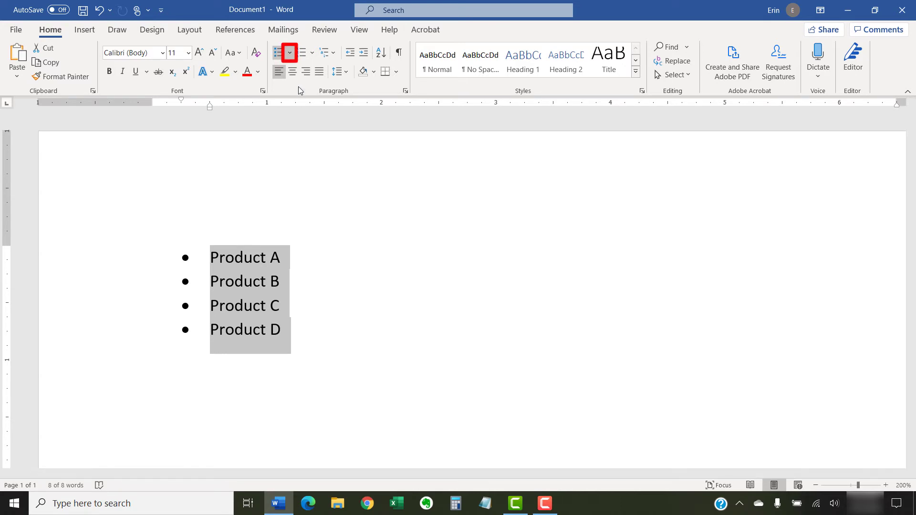
pyautogui.click(289, 53)
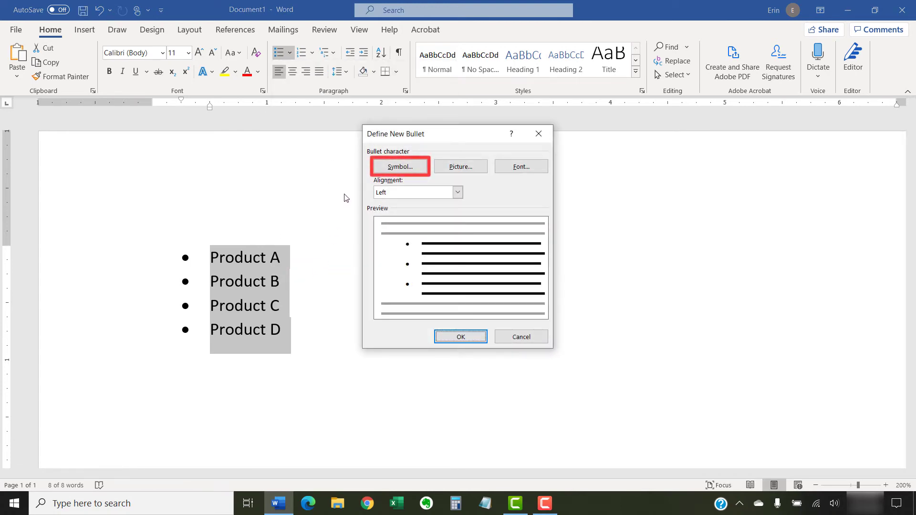
pyautogui.moveTo(375, 167)
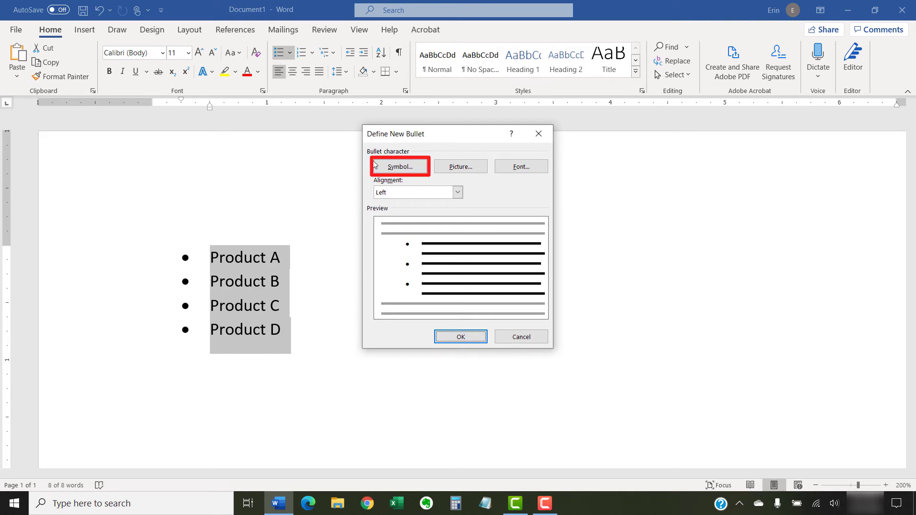
# Step: Pick the Symbol-font diamond as the bullet character and apply it to Products A–D
pyautogui.click(400, 166)
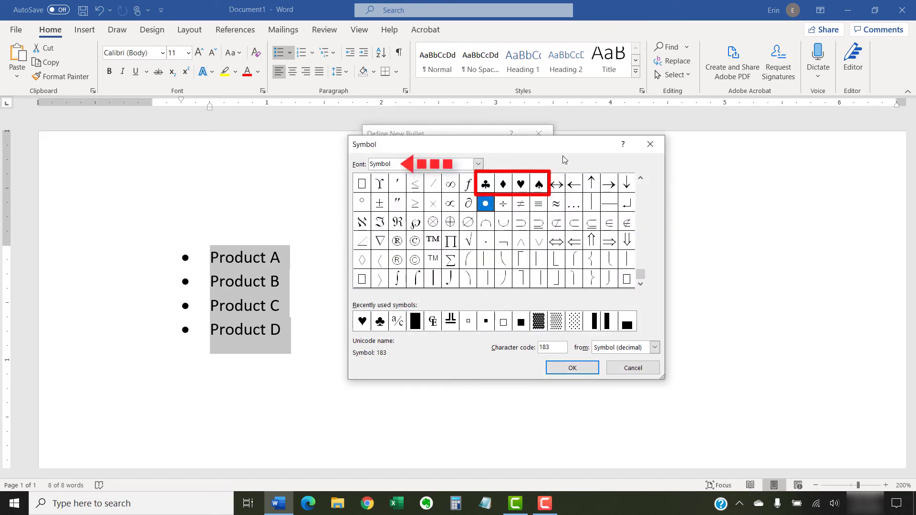
pyautogui.click(503, 183)
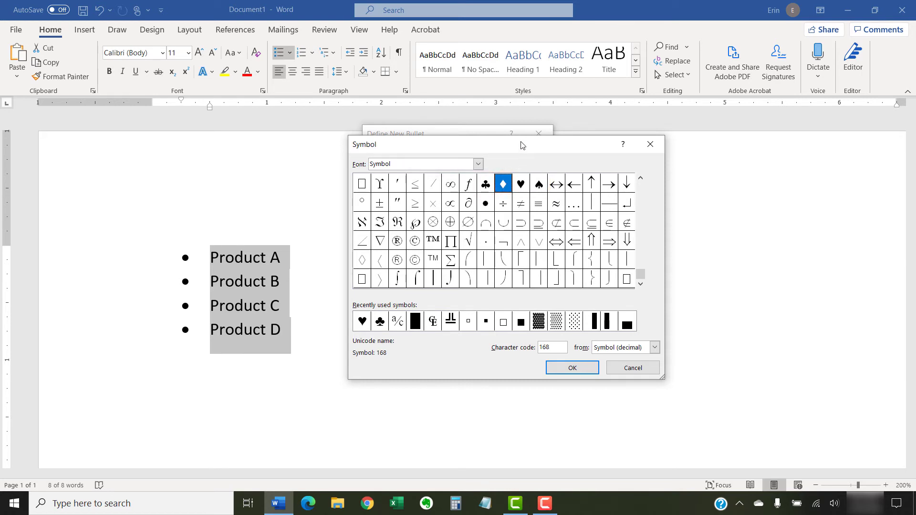
pyautogui.click(424, 164)
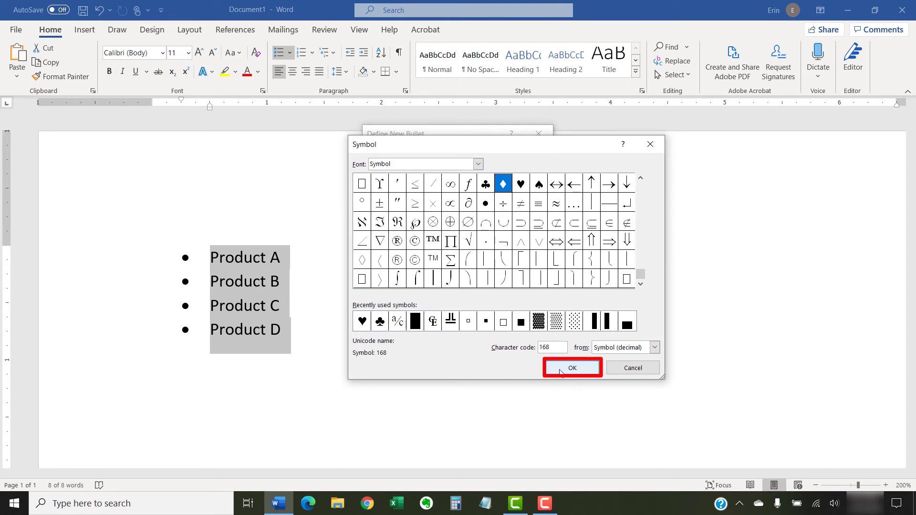
pyautogui.click(572, 368)
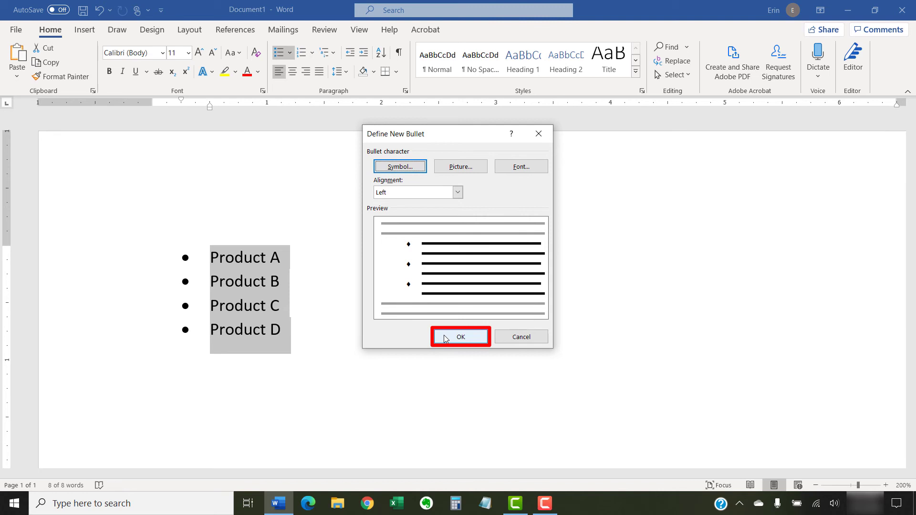
pyautogui.moveTo(460, 337)
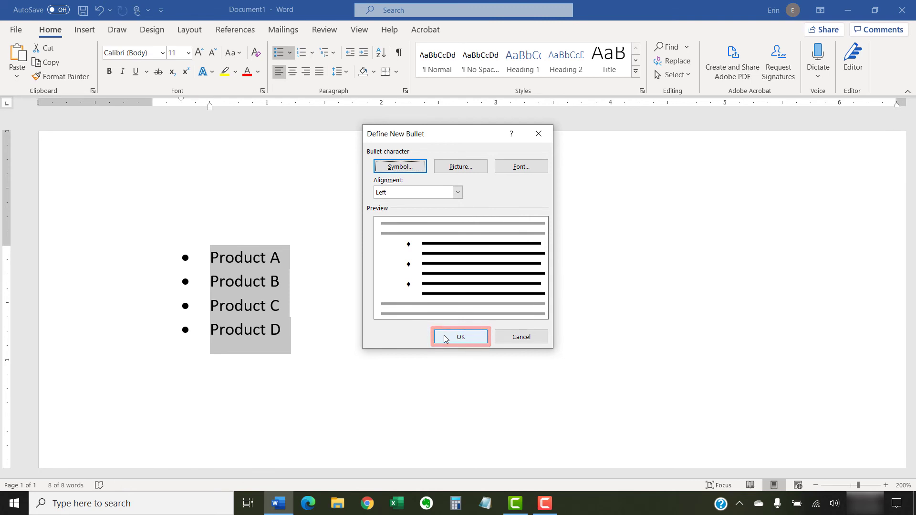
pyautogui.click(460, 336)
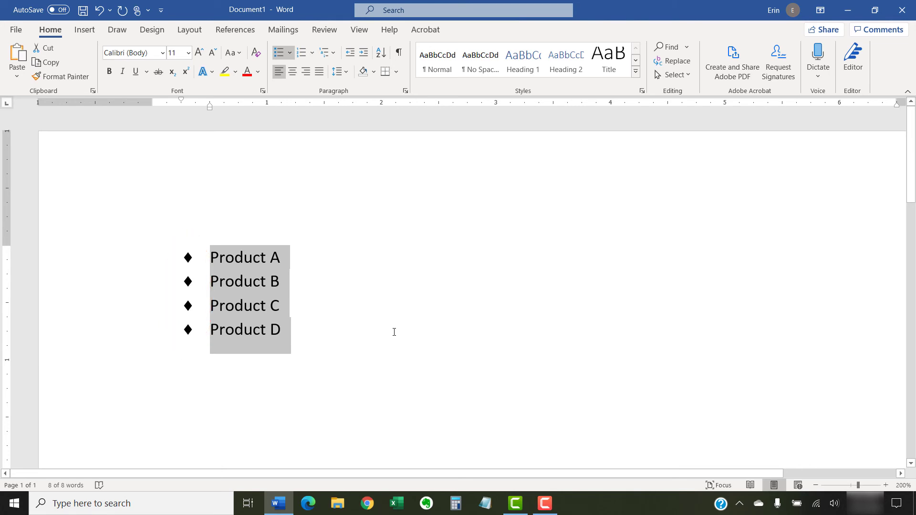
pyautogui.click(279, 329)
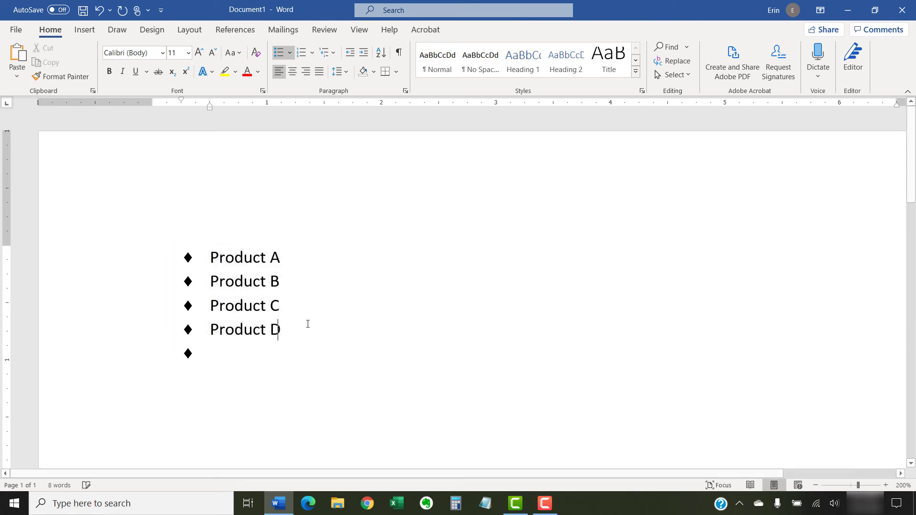
pyautogui.write('Produc')
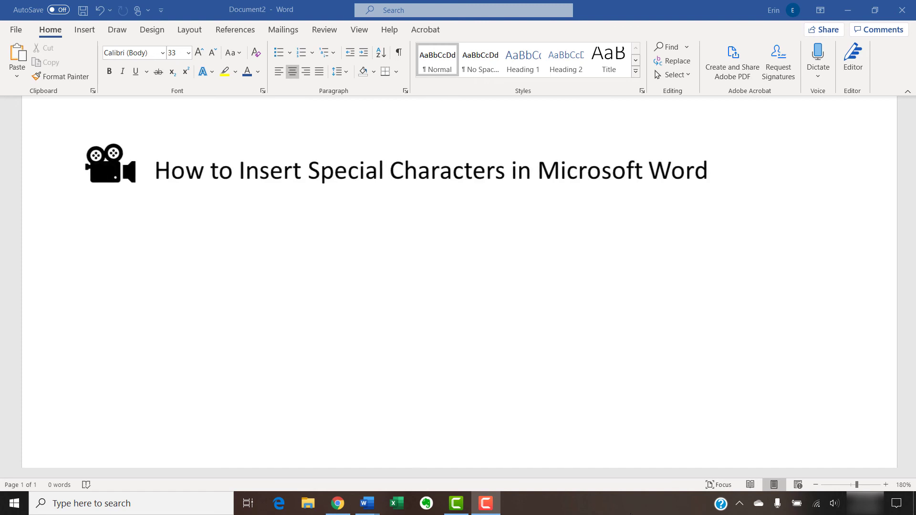
# Step: Enter 'Three Ways to Insert Accent Marks in Microsoft Word', 'erinwrightwriting.com', 'Subscribe' and 'Like & Share'
pyautogui.write('Three Ways to Insert Accent Marks in Microsoft Word')
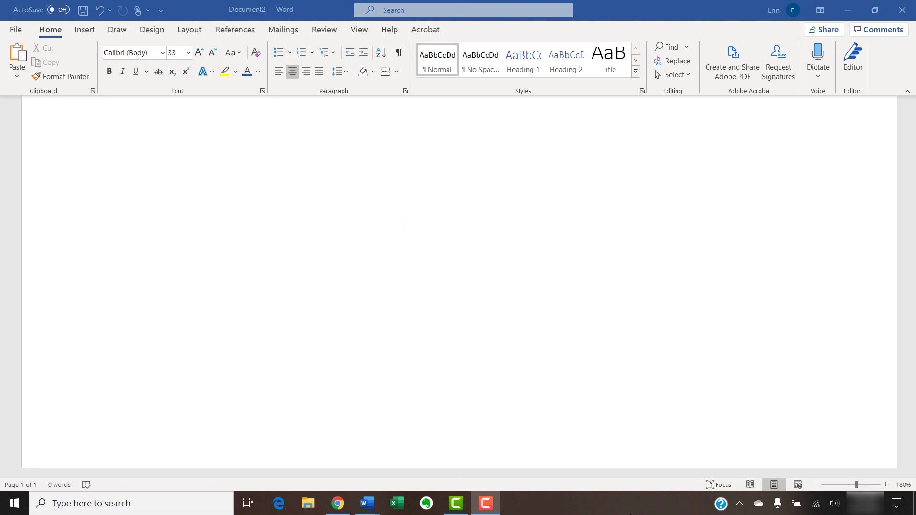
pyautogui.write('erinwrightwriting.com')
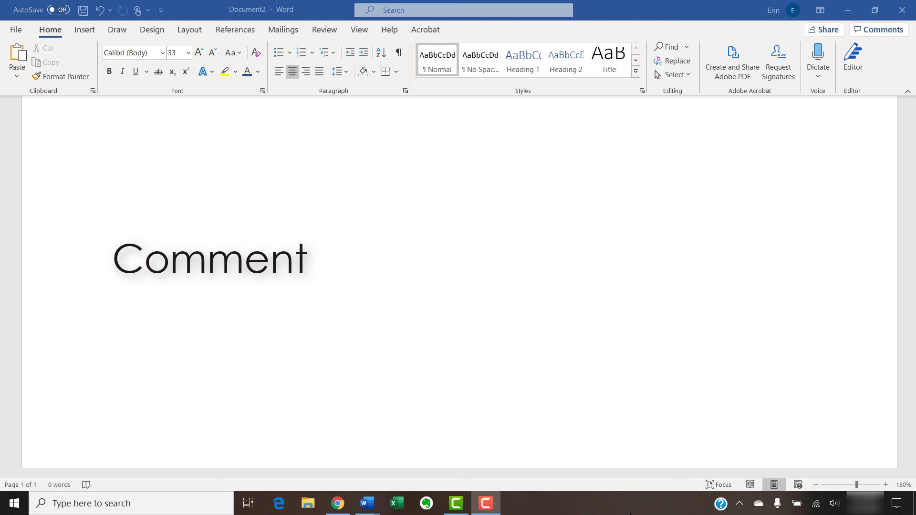
pyautogui.write('Subscribe')
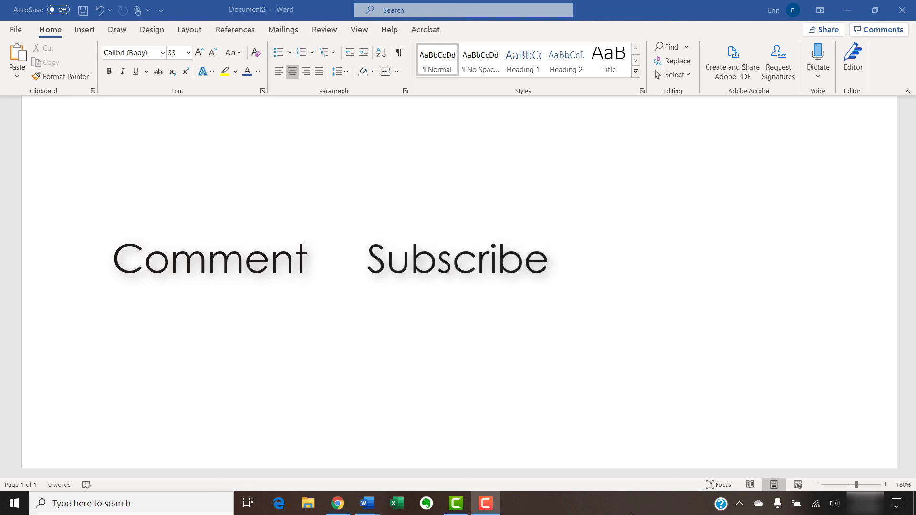
pyautogui.write('Like & Share')
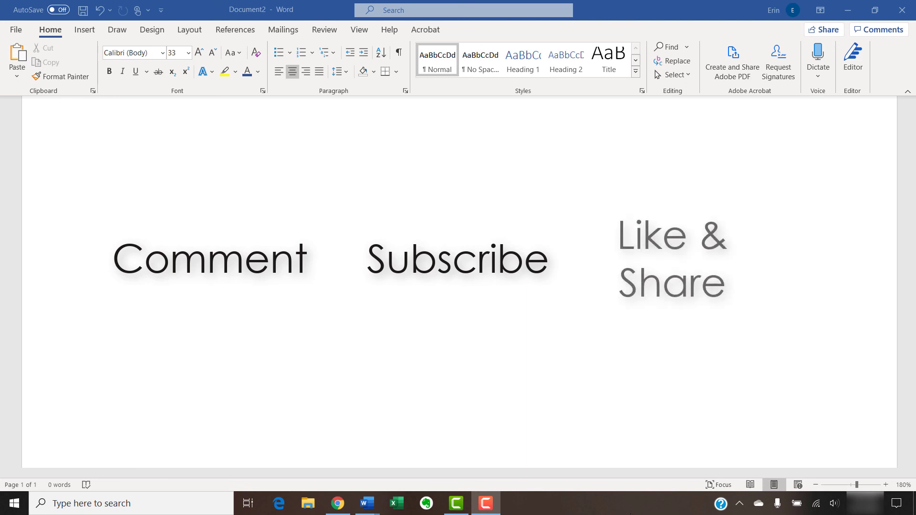